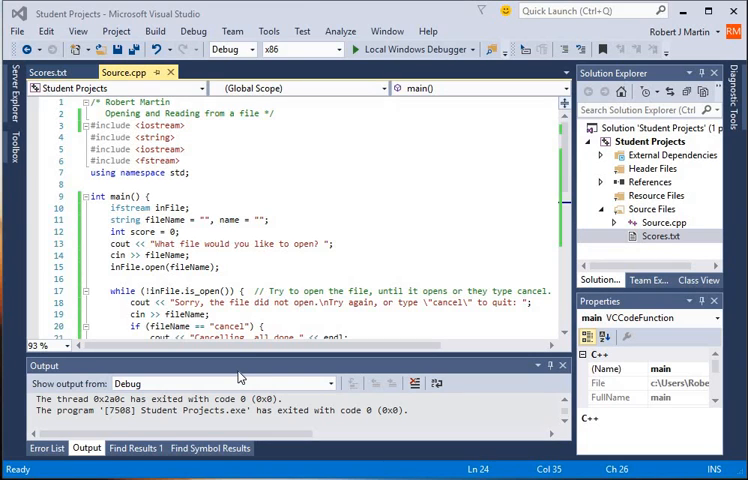
{"action": "mouse_move", "coordinate": [281, 378]}
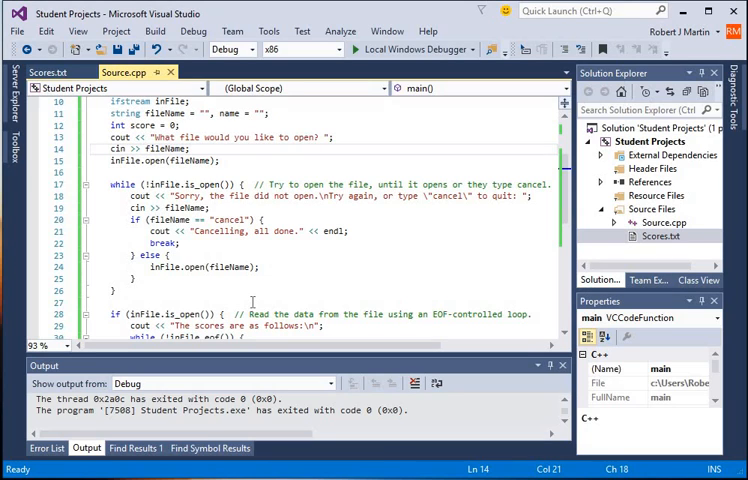
{"action": "mouse_move", "coordinate": [277, 300]}
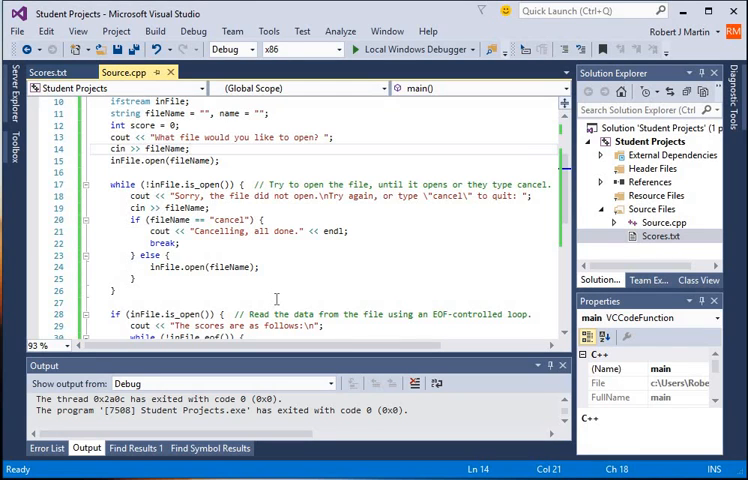
- Try somefile.txt and someotherfile.txt, then enter Scores.txt so its scores print
{"action": "scroll", "scroll_direction": "up", "scroll_amount": 3}
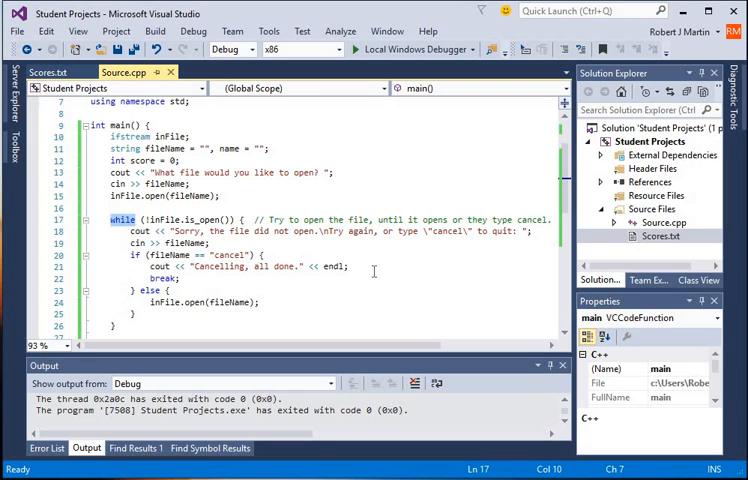
{"action": "mouse_move", "coordinate": [343, 287]}
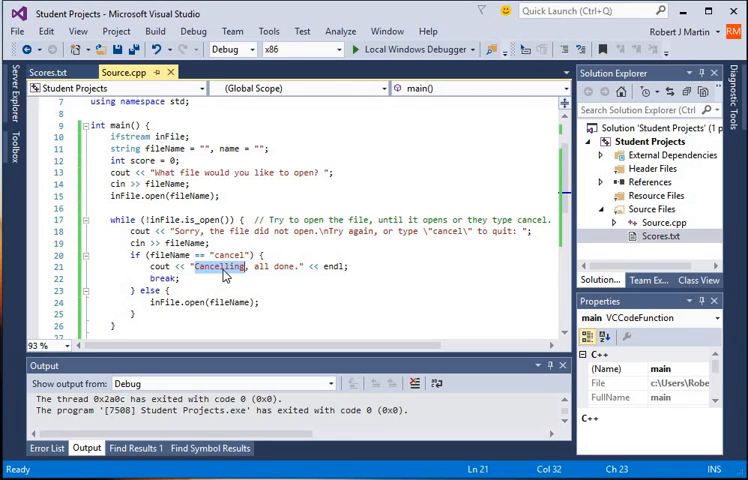
{"action": "mouse_move", "coordinate": [224, 278]}
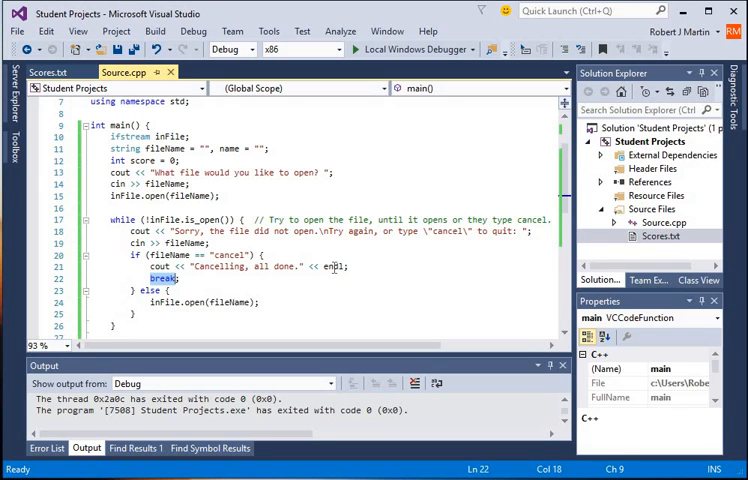
{"action": "scroll", "scroll_direction": "down", "scroll_amount": 3}
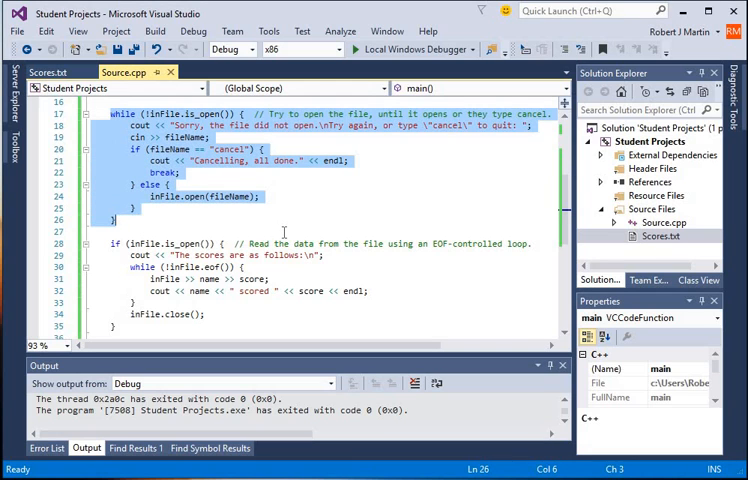
{"action": "scroll", "scroll_direction": "up", "scroll_amount": 3}
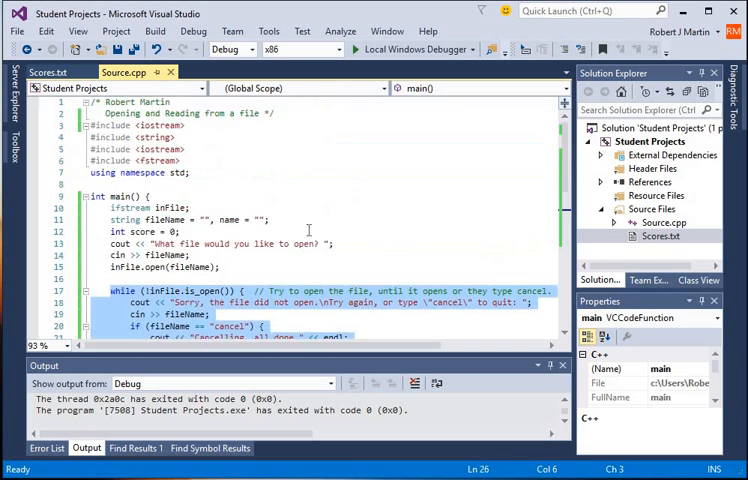
{"action": "scroll", "scroll_direction": "down", "scroll_amount": 3}
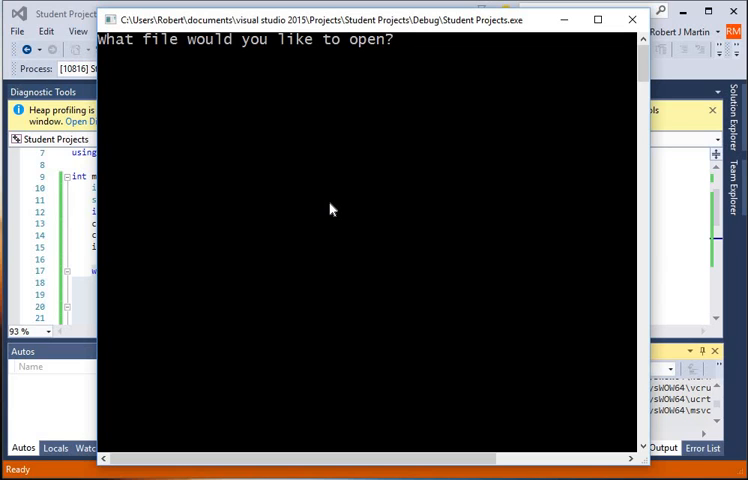
{"action": "type", "text": "som"}
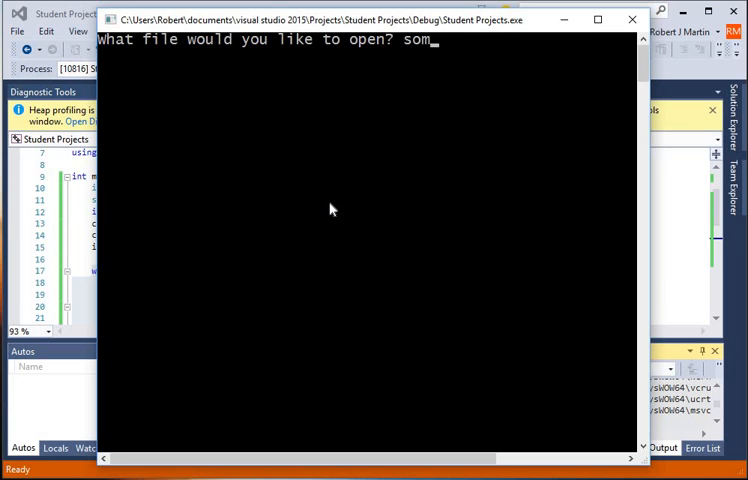
{"action": "type", "text": "efile"}
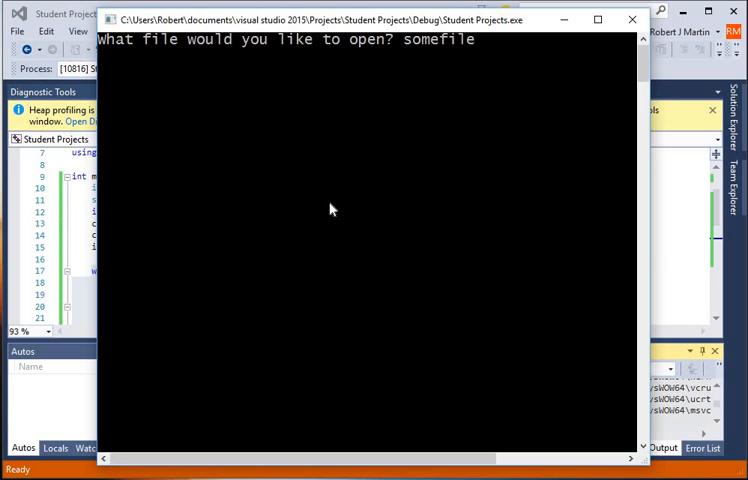
{"action": "type", "text": ".txt"}
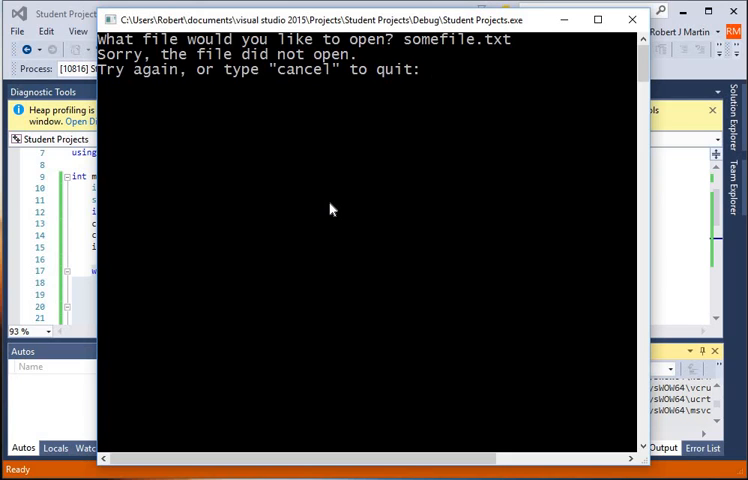
{"action": "type", "text": "someot"}
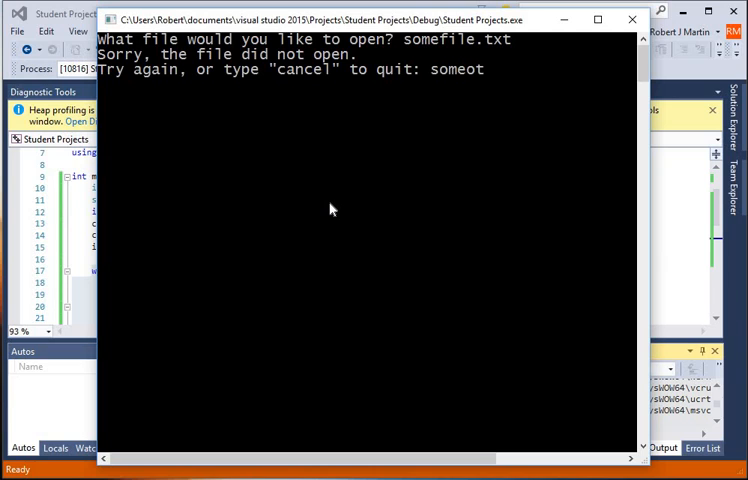
{"action": "type", "text": "herfile.txt"}
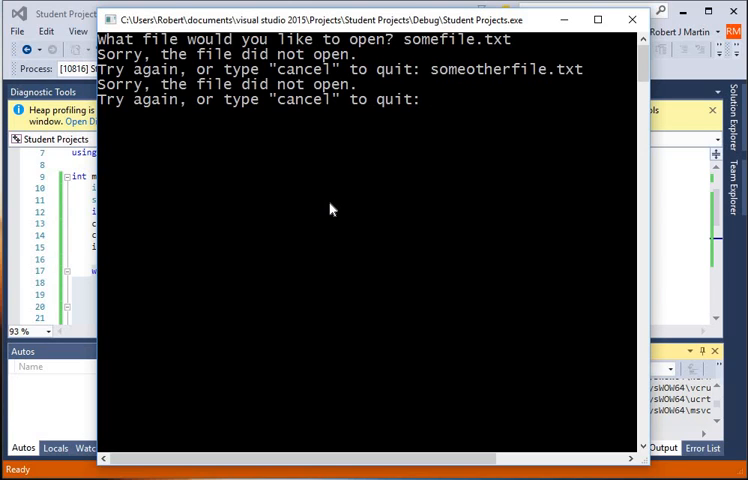
{"action": "type", "text": "Scores.txt"}
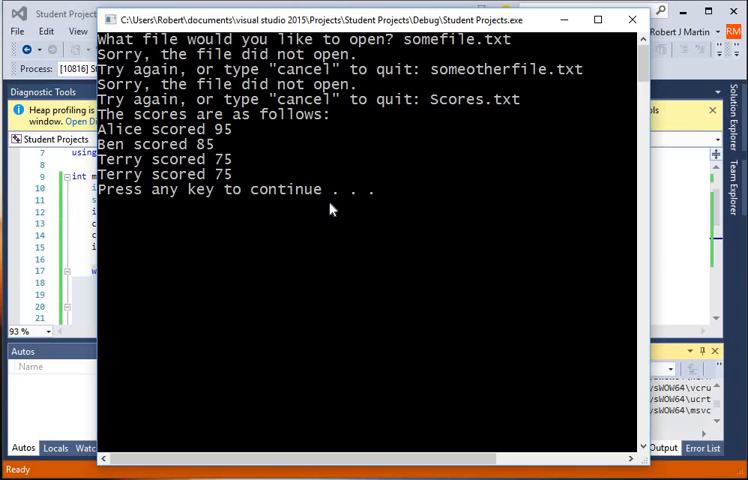
{"action": "mouse_move", "coordinate": [357, 222]}
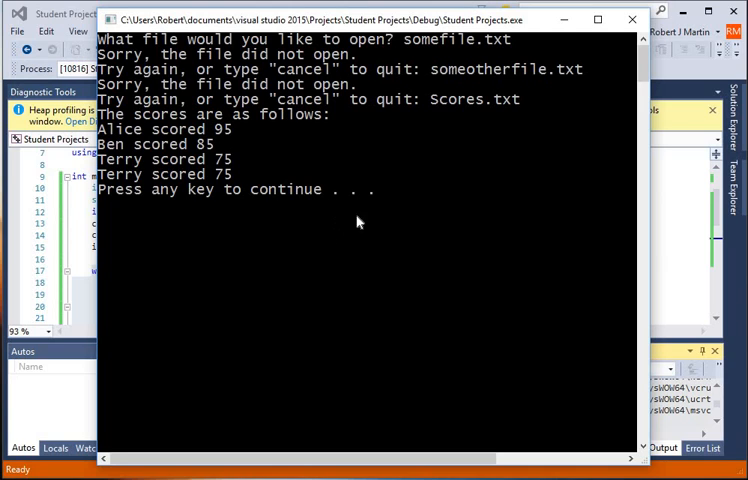
{"action": "mouse_move", "coordinate": [281, 268]}
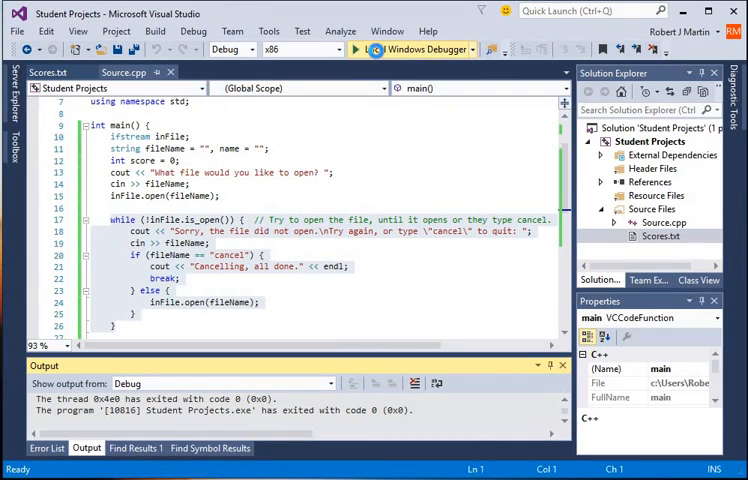
- Rerun Student Projects, enter the bad name somefile.txt, then cancel at the retry prompt
{"action": "left_click", "coordinate": [355, 47]}
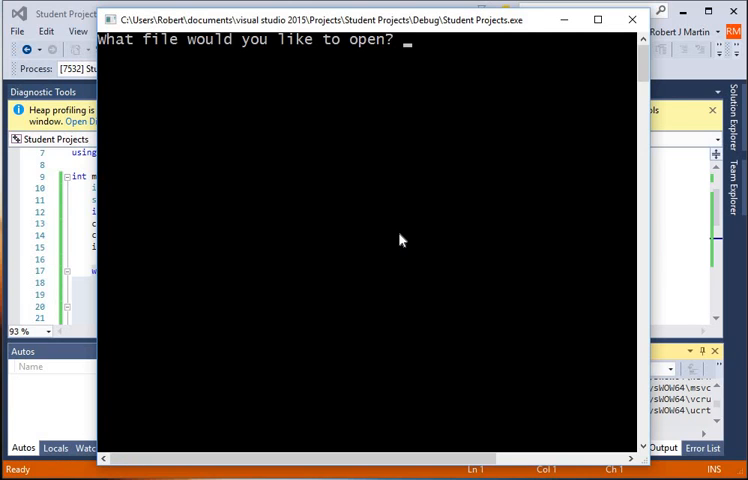
{"action": "type", "text": "somefile.txt"}
{"action": "type", "text": "cancel"}
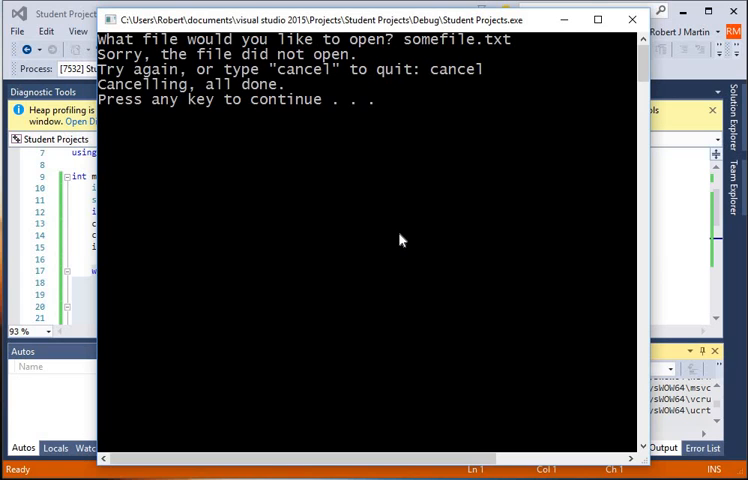
{"action": "mouse_move", "coordinate": [222, 108]}
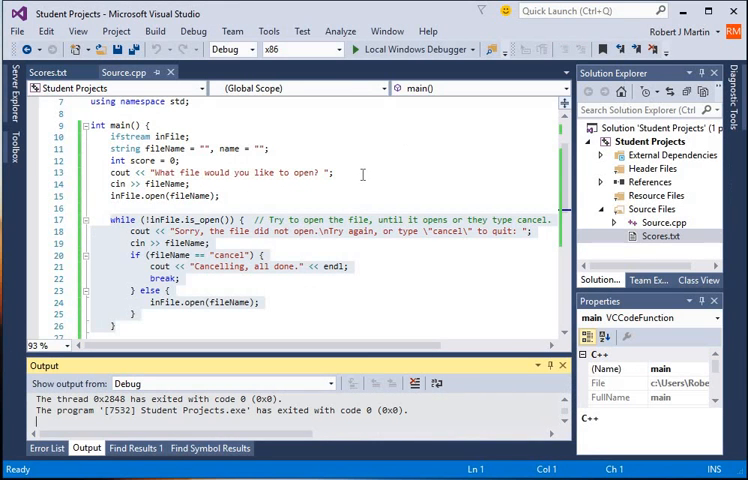
{"action": "mouse_move", "coordinate": [350, 244]}
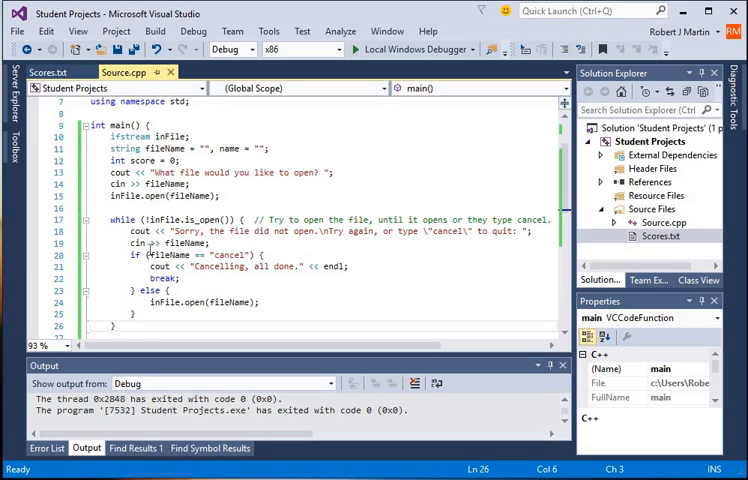
{"action": "left_click", "coordinate": [120, 255]}
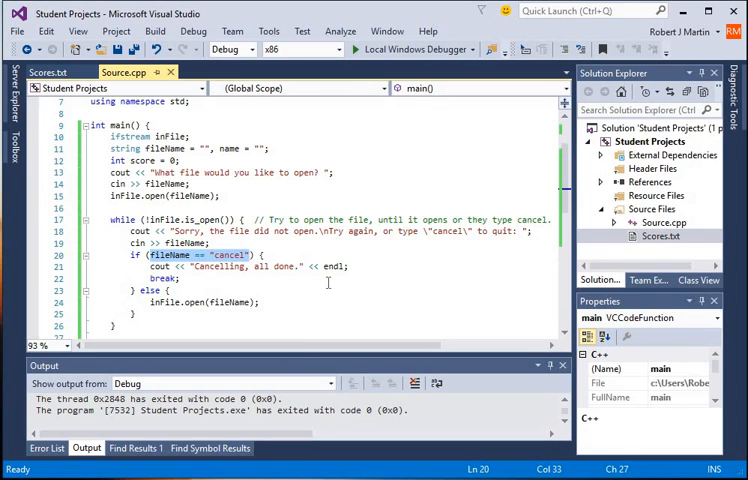
{"action": "mouse_move", "coordinate": [336, 307]}
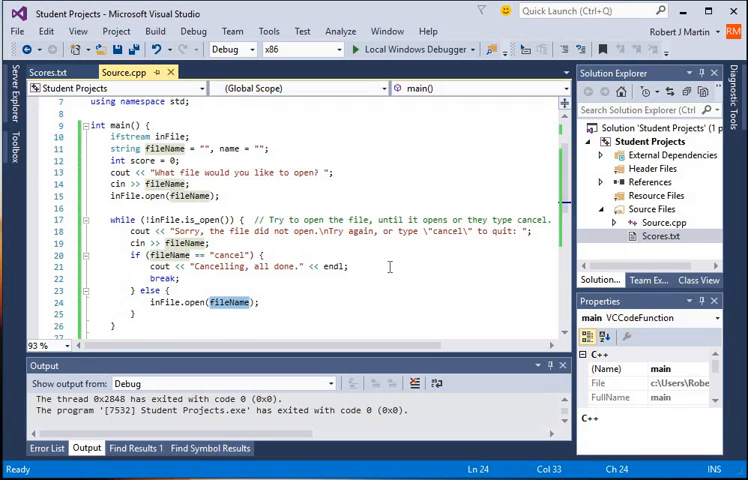
{"action": "scroll", "scroll_direction": "down", "scroll_amount": 3}
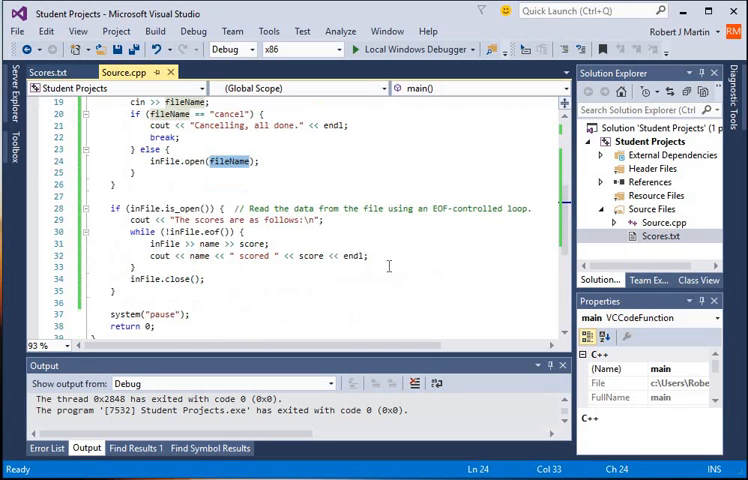
{"action": "scroll", "scroll_direction": "up", "scroll_amount": 3}
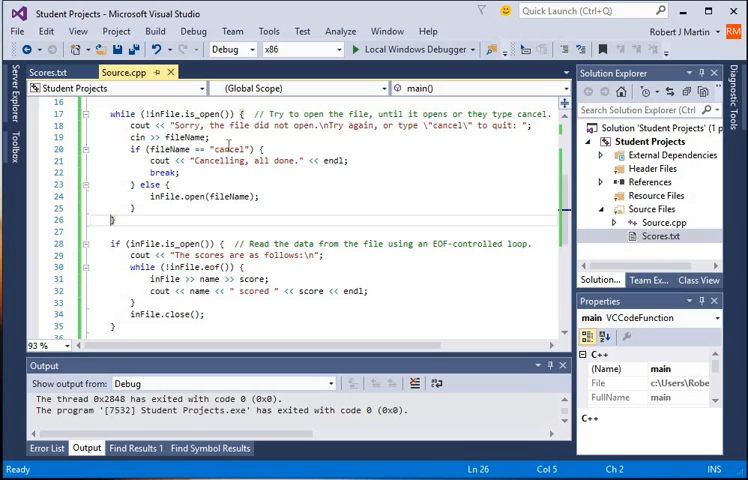
{"action": "double_click", "coordinate": [230, 149]}
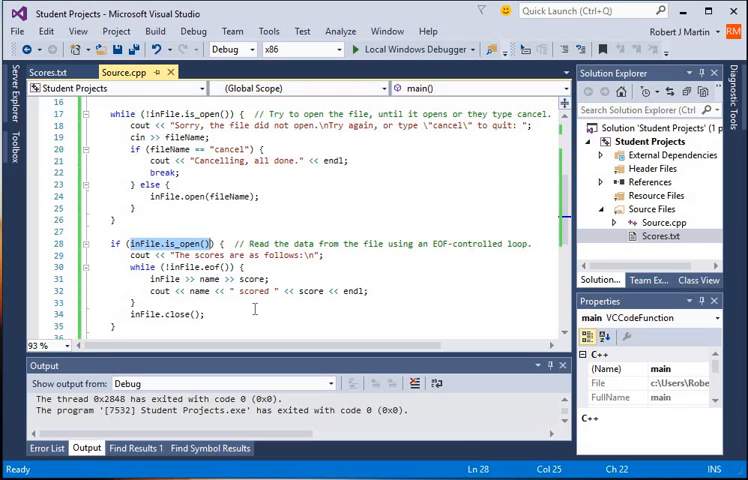
{"action": "scroll", "scroll_direction": "down", "scroll_amount": 3}
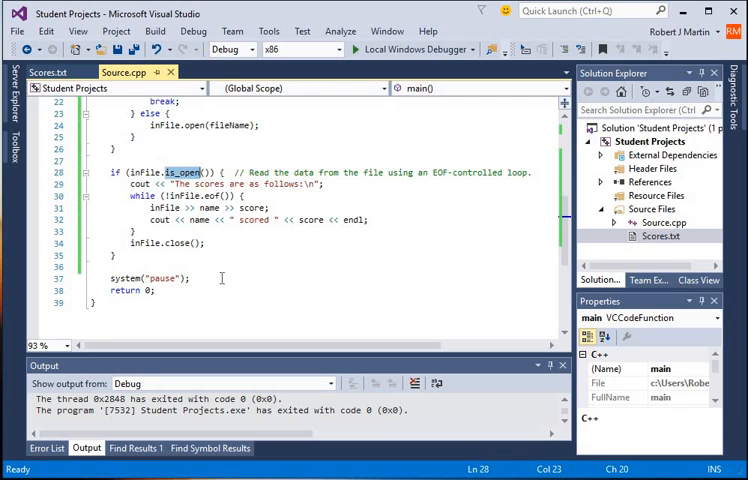
{"action": "left_click_drag", "start_coordinate": [129, 184], "coordinate": [200, 242]}
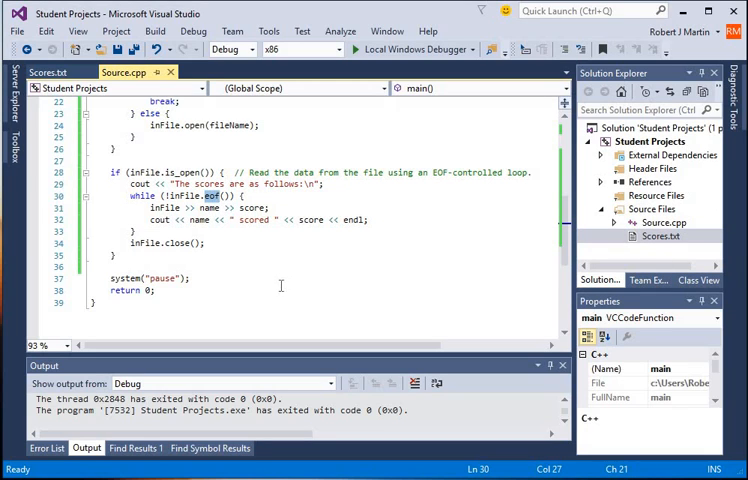
{"action": "mouse_move", "coordinate": [243, 264]}
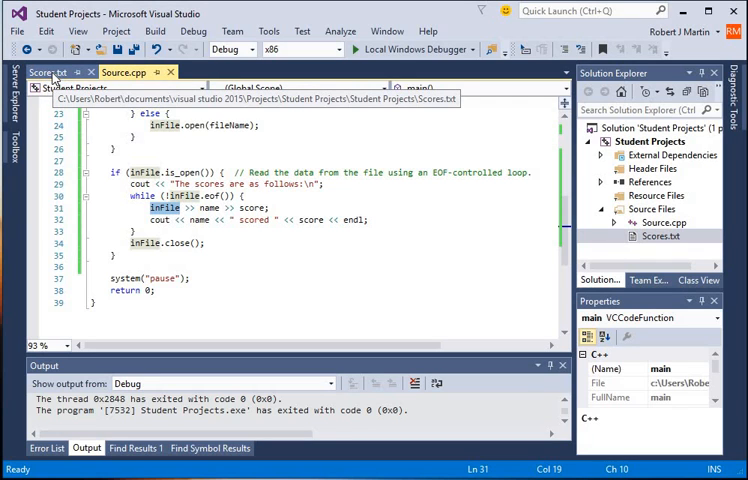
- View Scores.txt with Alice 95, Ben 85 and Terry 75
{"action": "left_click", "coordinate": [46, 72]}
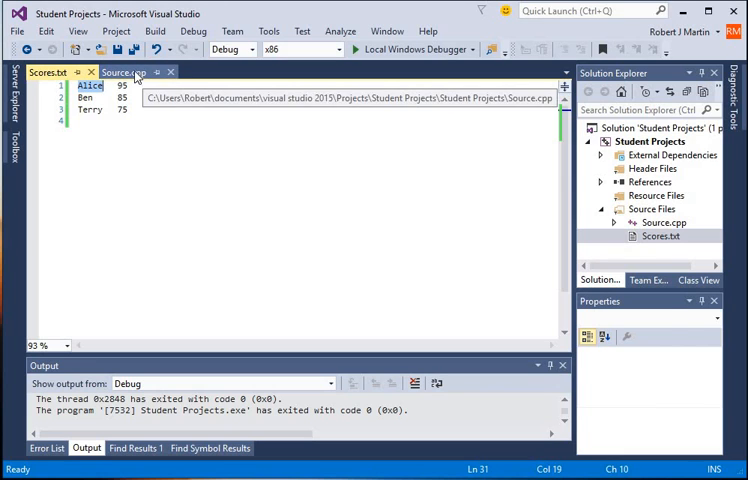
- Scroll Source.cpp's main() down to the while (!inFile.eof()) loop
{"action": "left_click", "coordinate": [125, 71]}
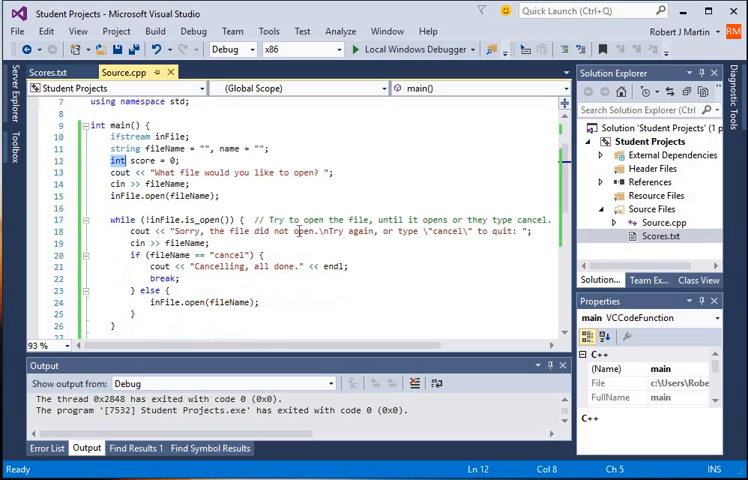
{"action": "scroll", "scroll_direction": "down", "scroll_amount": 3}
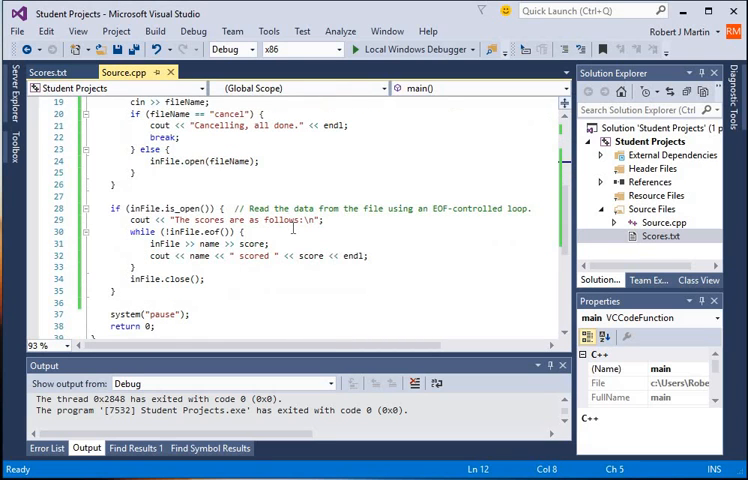
{"action": "scroll", "scroll_direction": "down", "scroll_amount": 3}
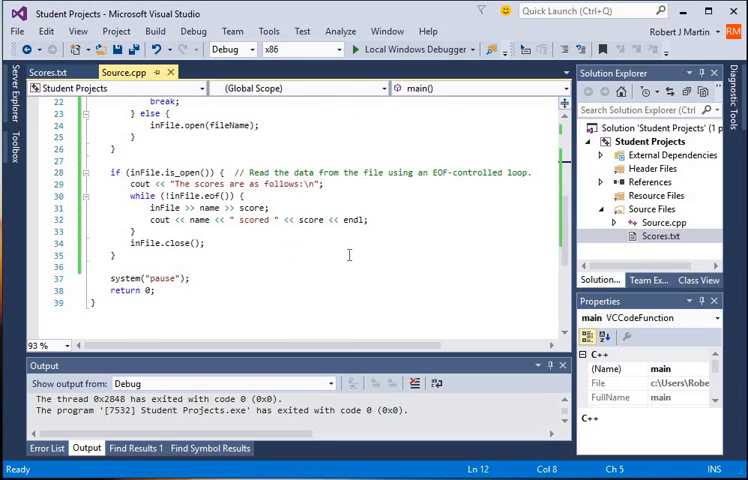
{"action": "mouse_move", "coordinate": [414, 220]}
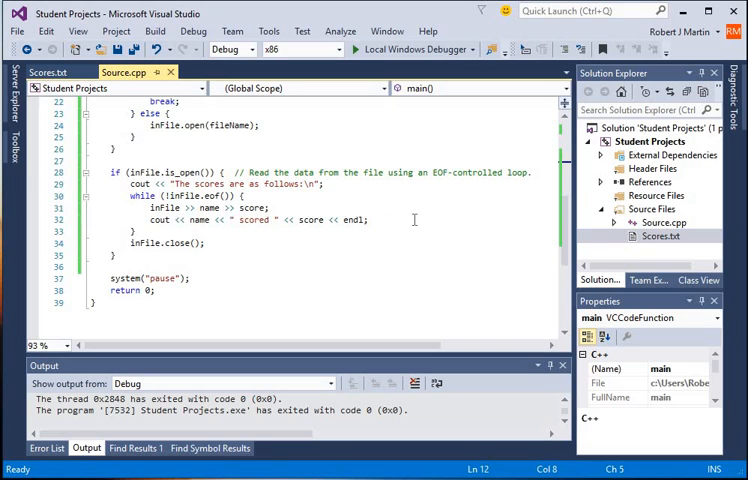
{"action": "double_click", "coordinate": [205, 195]}
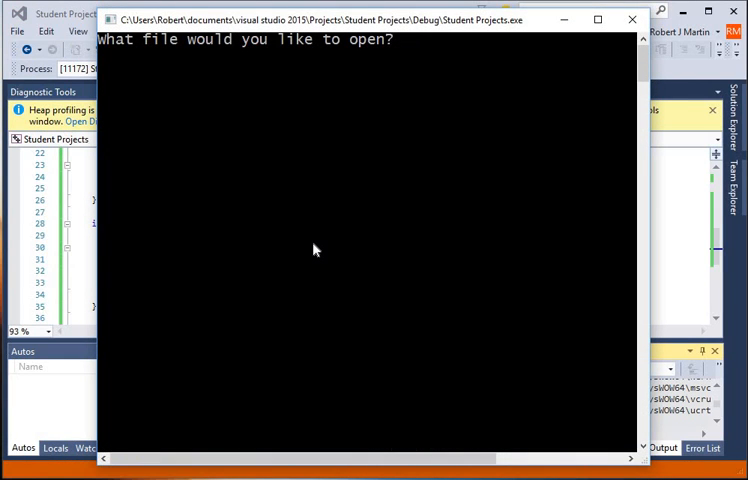
- Enter Scores.txt at the prompt, printing Terry's 75 twice
{"action": "type", "text": "Scores.txt"}
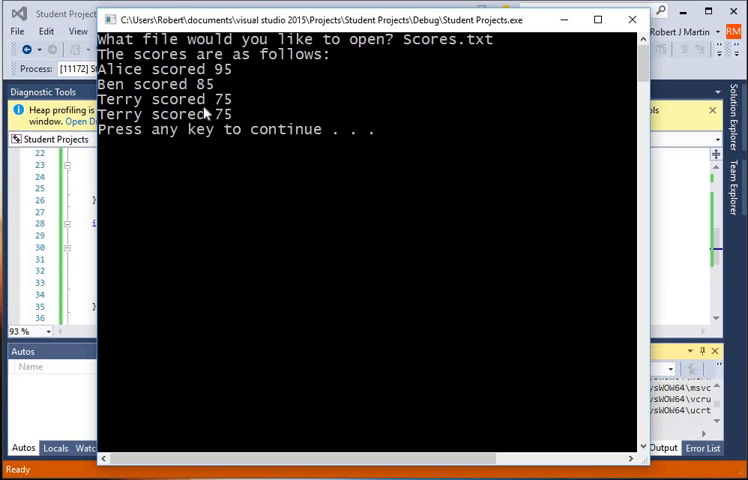
{"action": "mouse_move", "coordinate": [249, 113]}
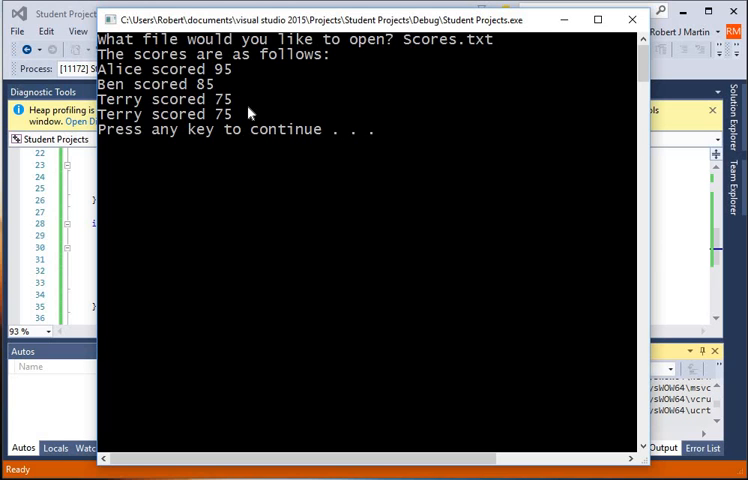
{"action": "mouse_move", "coordinate": [247, 113]}
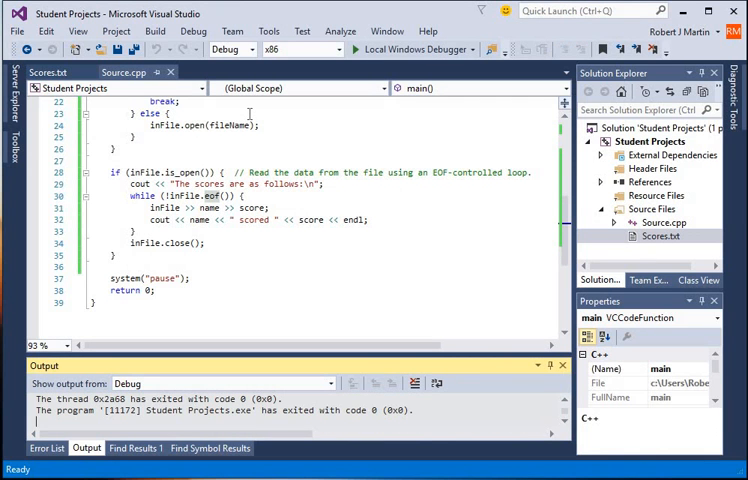
- Check Scores.txt's empty fourth line, then go back to the read statement in Source.cpp
{"action": "left_click", "coordinate": [47, 72]}
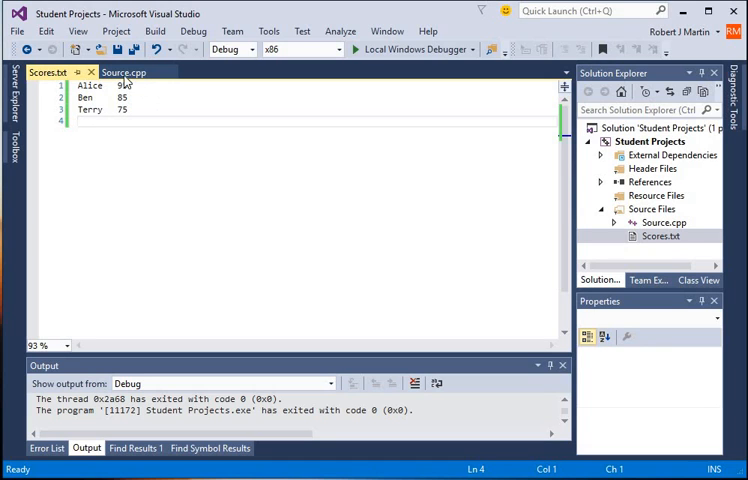
{"action": "left_click", "coordinate": [123, 72]}
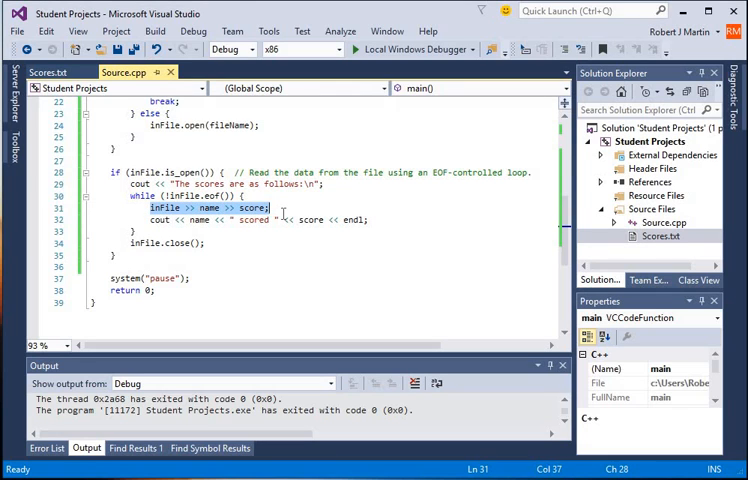
{"action": "mouse_move", "coordinate": [345, 195]}
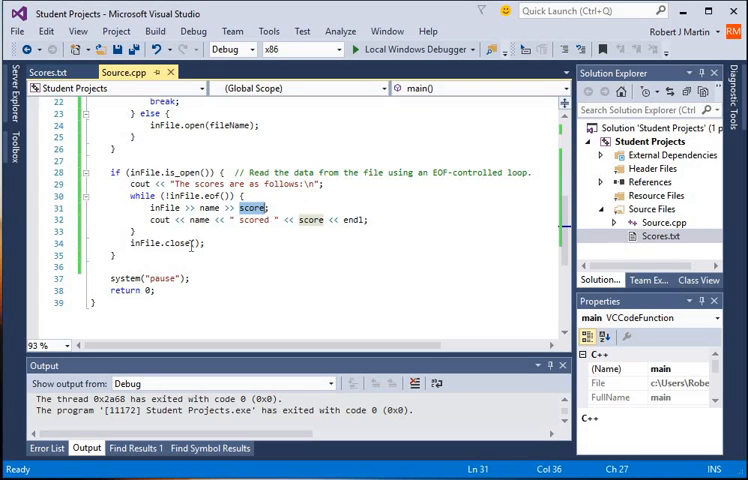
{"action": "left_click", "coordinate": [137, 231]}
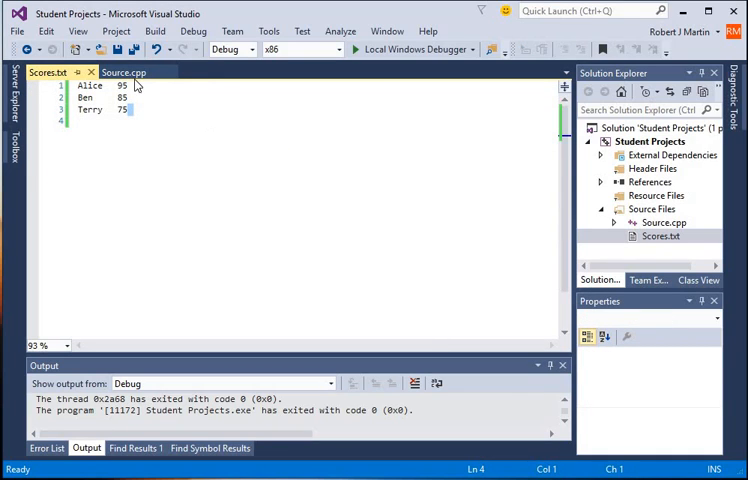
{"action": "left_click", "coordinate": [122, 72]}
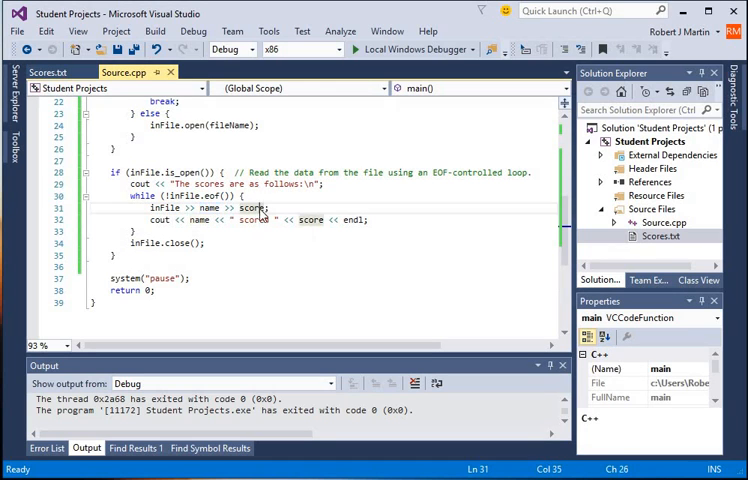
{"action": "double_click", "coordinate": [253, 207]}
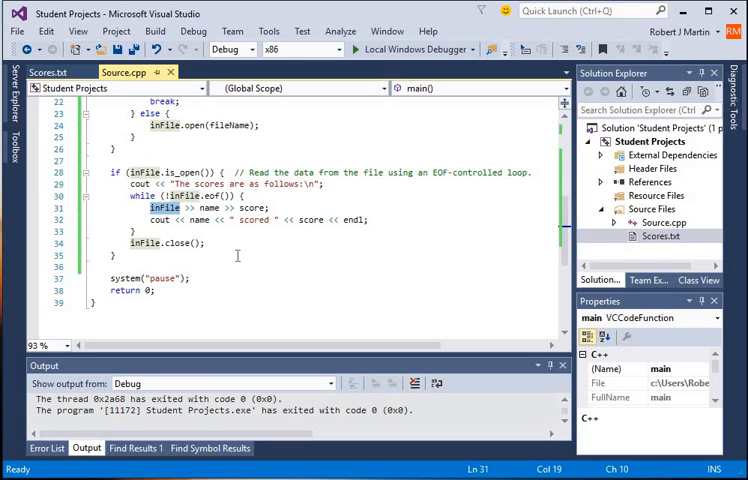
{"action": "mouse_move", "coordinate": [276, 256]}
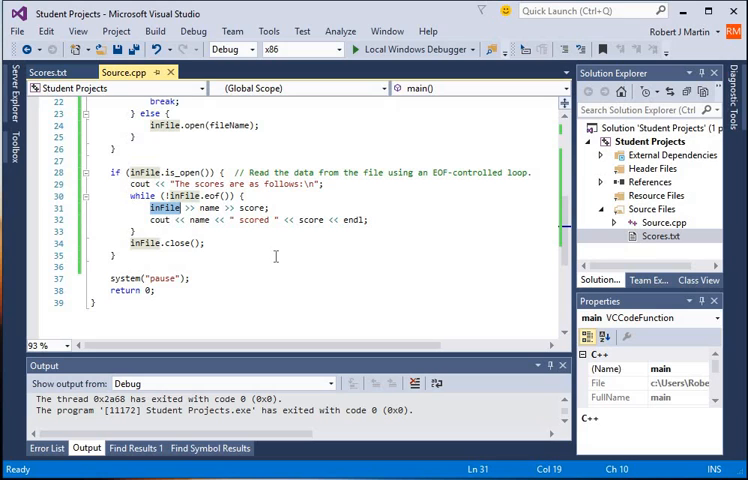
- Save Scores.txt ending at Terry 75, then rebuild and rerun Student Projects
{"action": "left_click", "coordinate": [45, 72]}
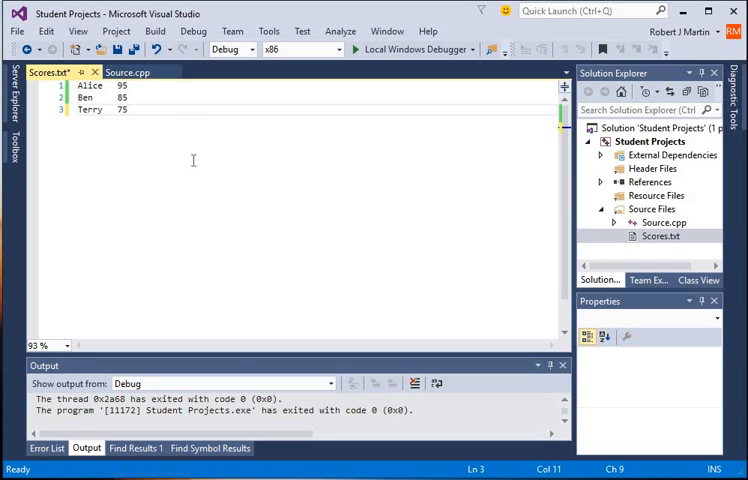
{"action": "left_click", "coordinate": [16, 31]}
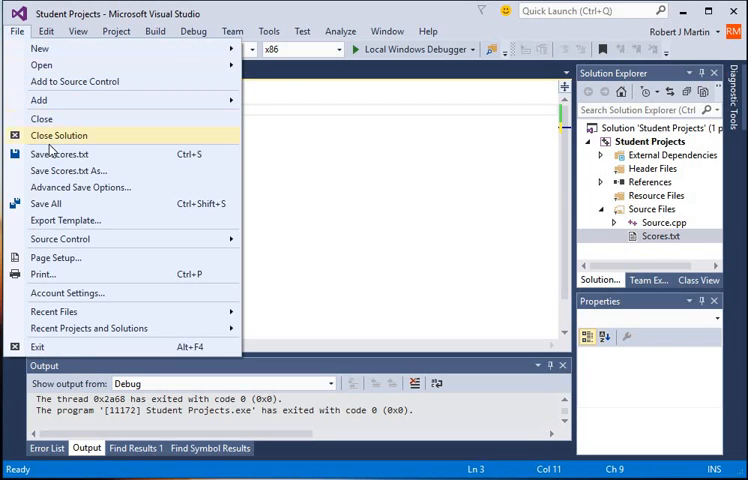
{"action": "left_click", "coordinate": [59, 154]}
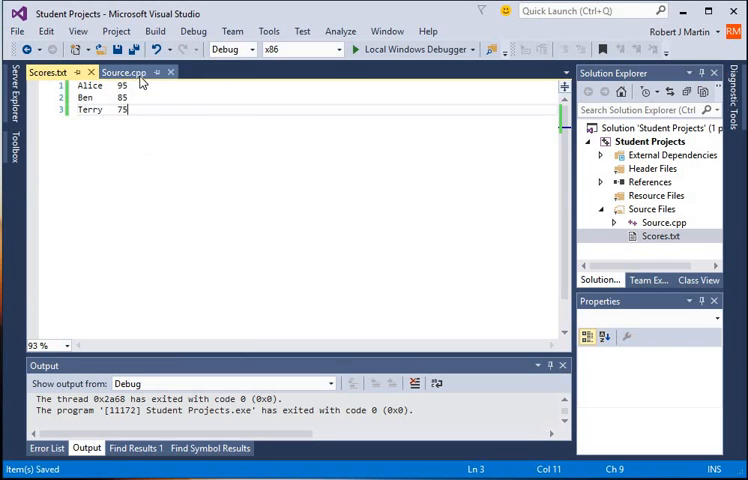
{"action": "left_click", "coordinate": [356, 50]}
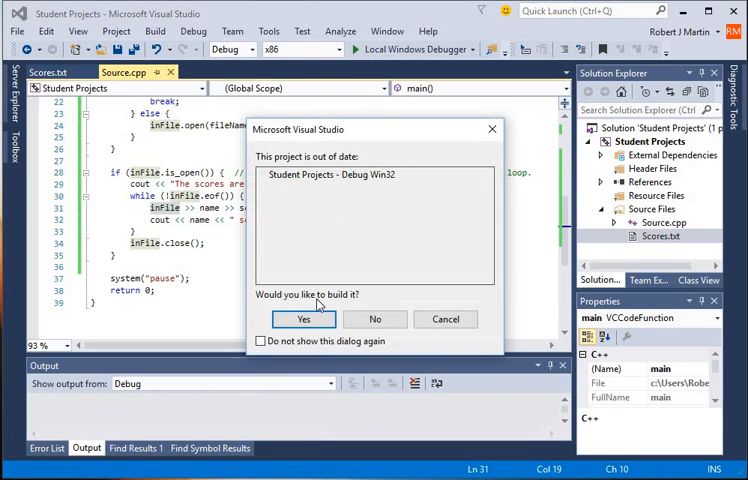
{"action": "left_click", "coordinate": [304, 319]}
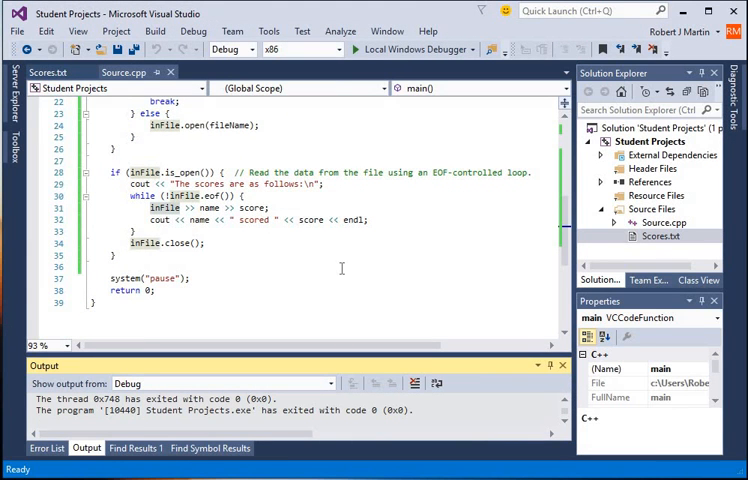
{"action": "mouse_move", "coordinate": [305, 279]}
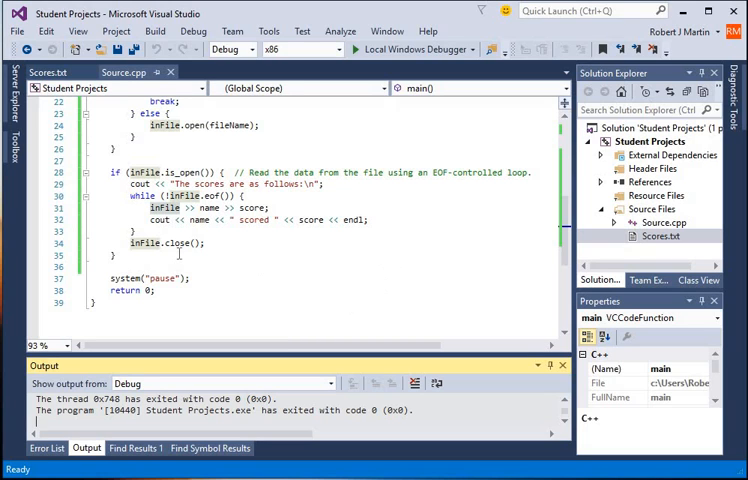
- Add a blank line after 'Terry 75' in Scores.txt and save it, cancelling Save As
{"action": "left_click", "coordinate": [47, 72]}
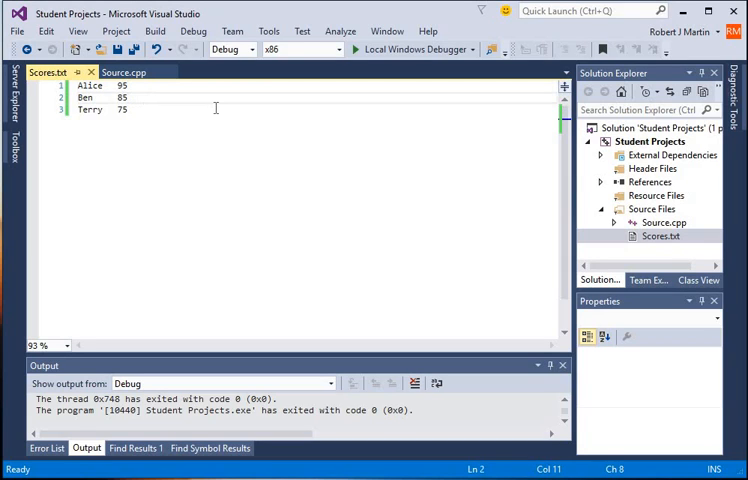
{"action": "left_click", "coordinate": [127, 98]}
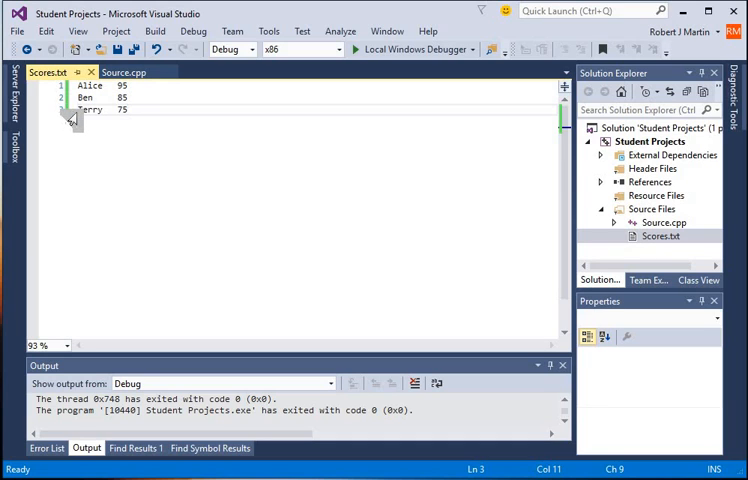
{"action": "triple_click", "coordinate": [90, 110]}
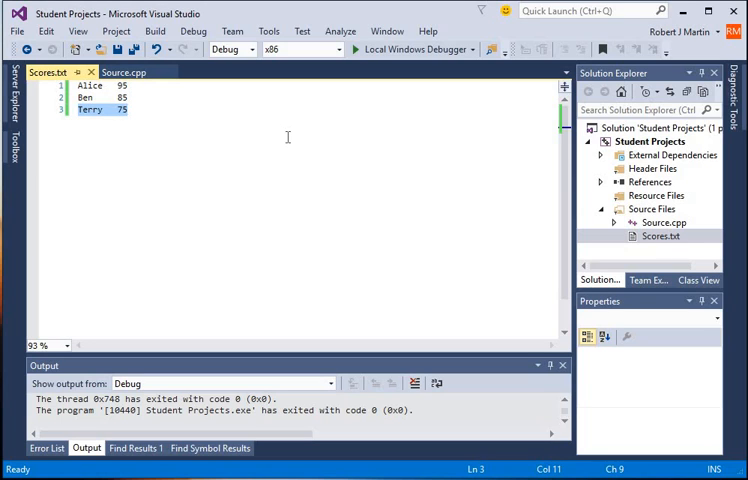
{"action": "mouse_move", "coordinate": [215, 149]}
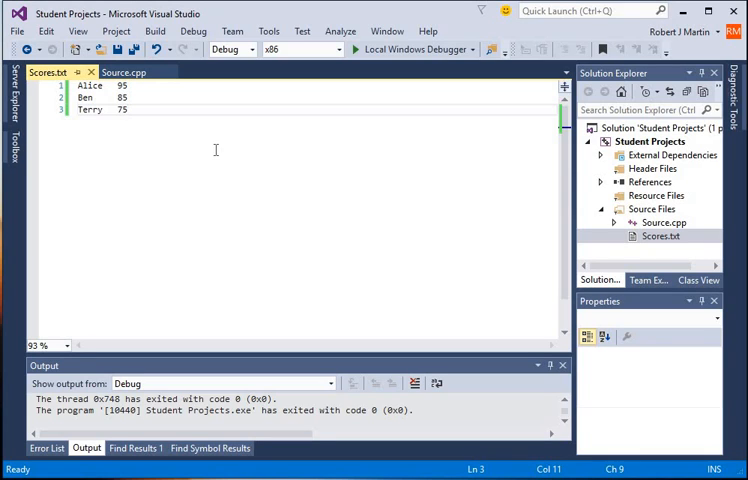
{"action": "left_click", "coordinate": [128, 110]}
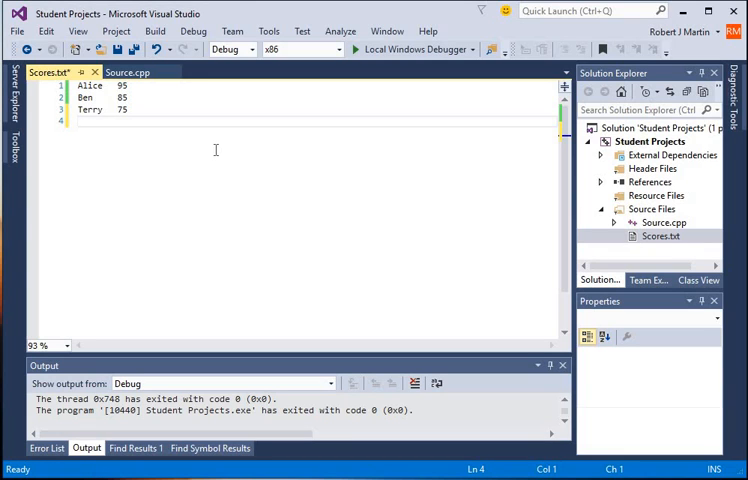
{"action": "mouse_move", "coordinate": [189, 151]}
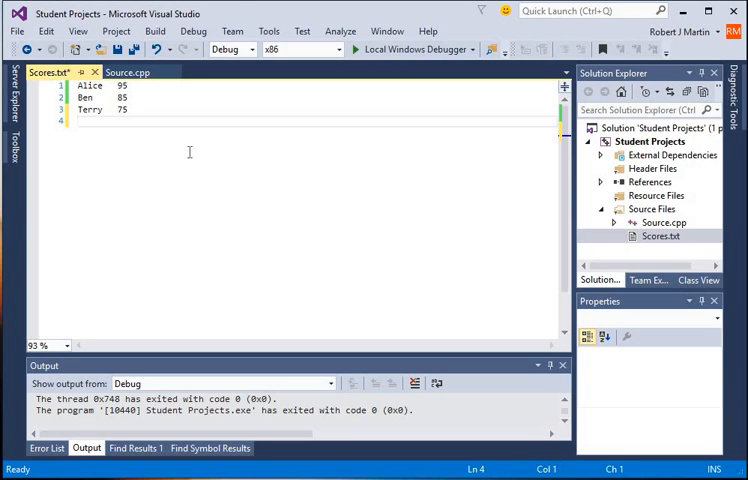
{"action": "left_click", "coordinate": [17, 31]}
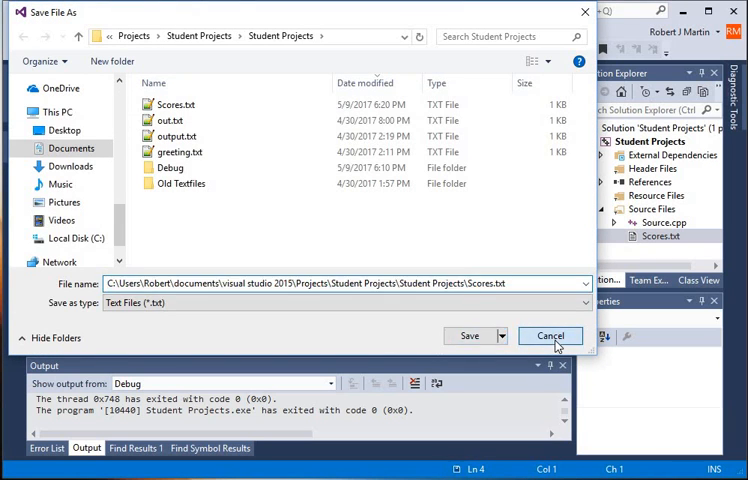
{"action": "left_click", "coordinate": [550, 335]}
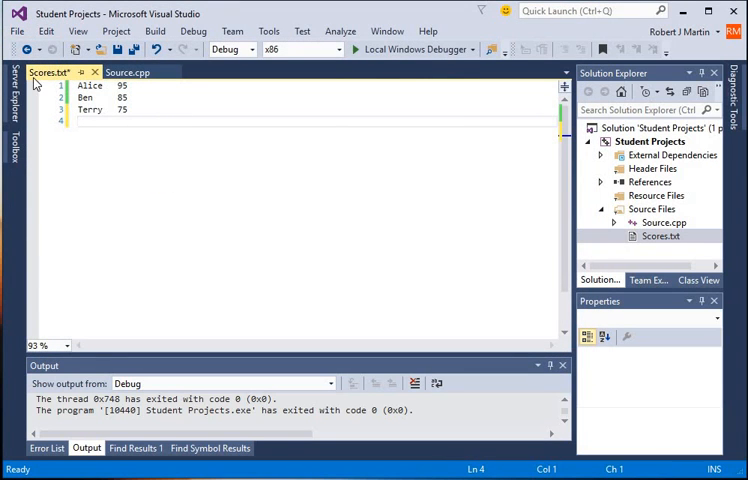
{"action": "left_click", "coordinate": [16, 31]}
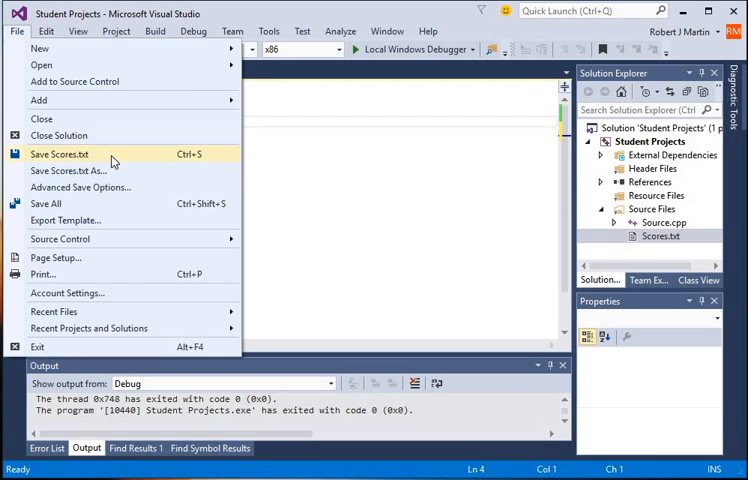
{"action": "left_click", "coordinate": [60, 154]}
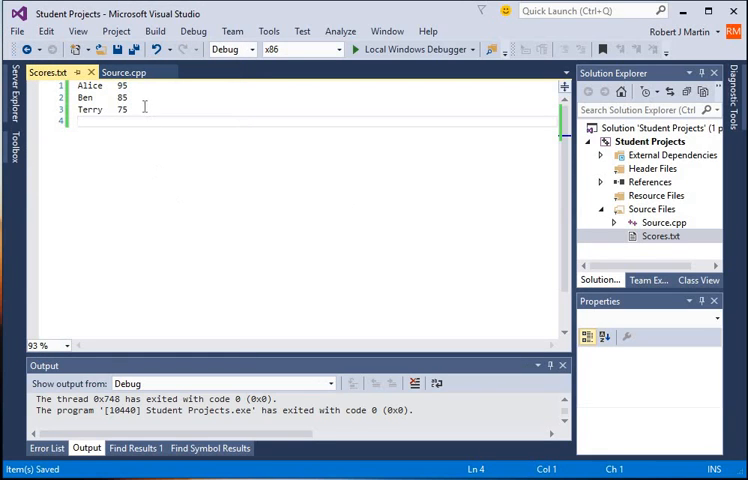
{"action": "mouse_move", "coordinate": [215, 201]}
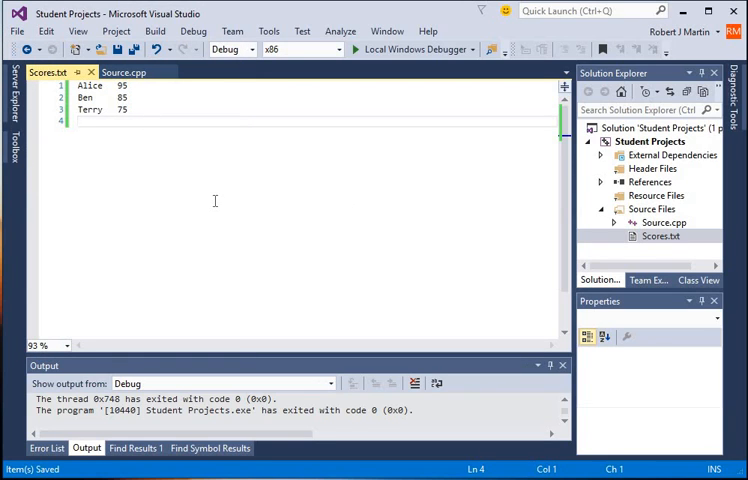
{"action": "mouse_move", "coordinate": [123, 72]}
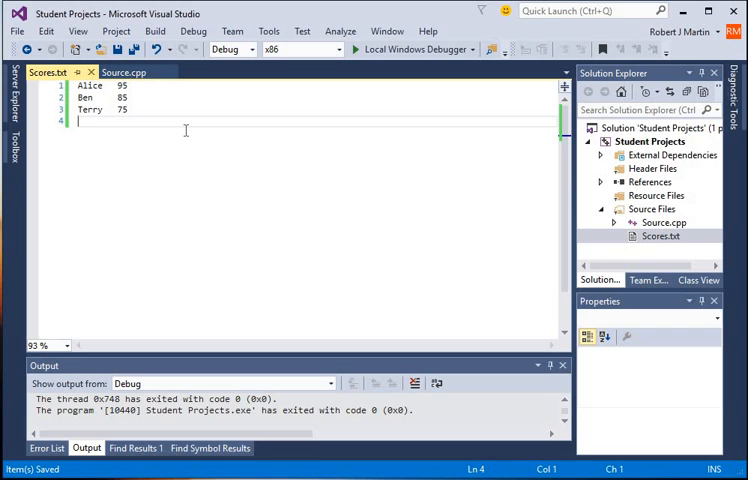
{"action": "mouse_move", "coordinate": [124, 72]}
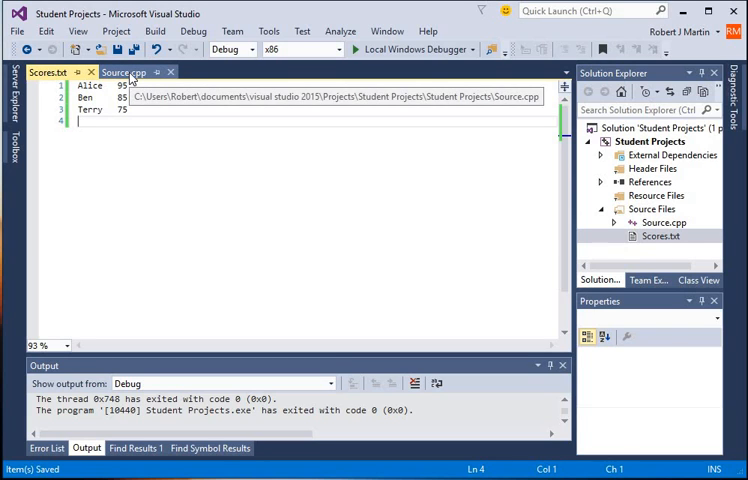
- Type 'inFile >> name >> score;' below the cout line in the while loop
{"action": "left_click", "coordinate": [123, 72]}
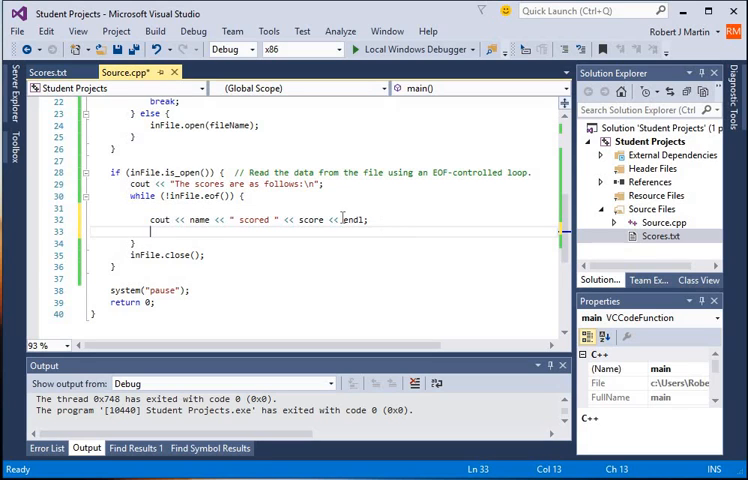
{"action": "mouse_move", "coordinate": [344, 219]}
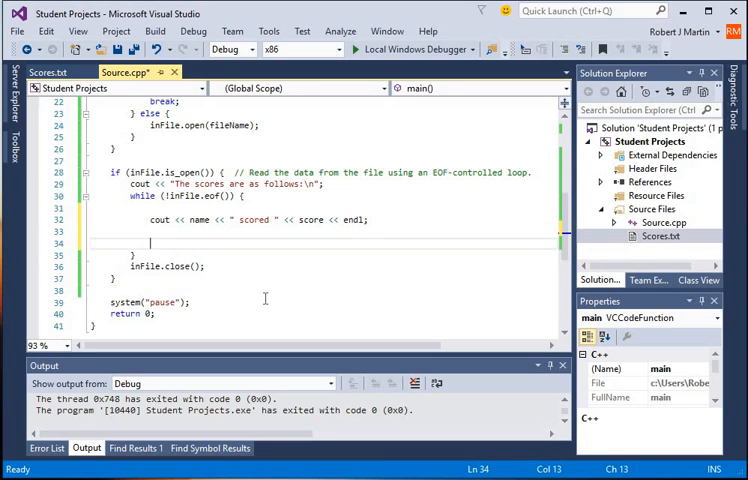
{"action": "type", "text": "inFile >> name >> score;"}
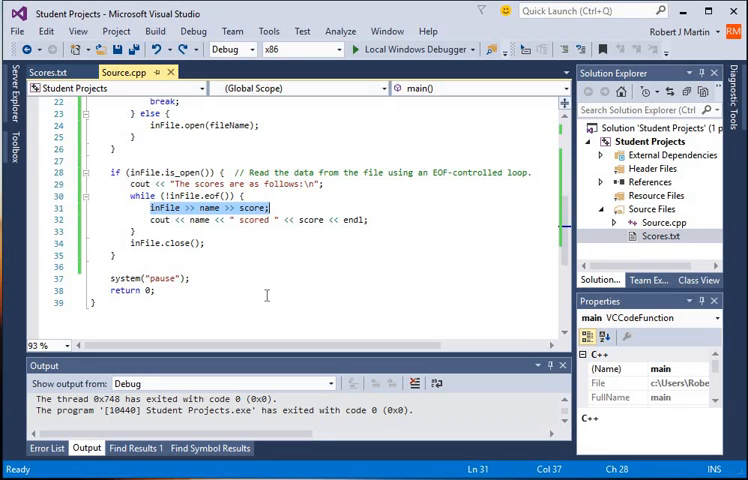
{"action": "mouse_move", "coordinate": [391, 235]}
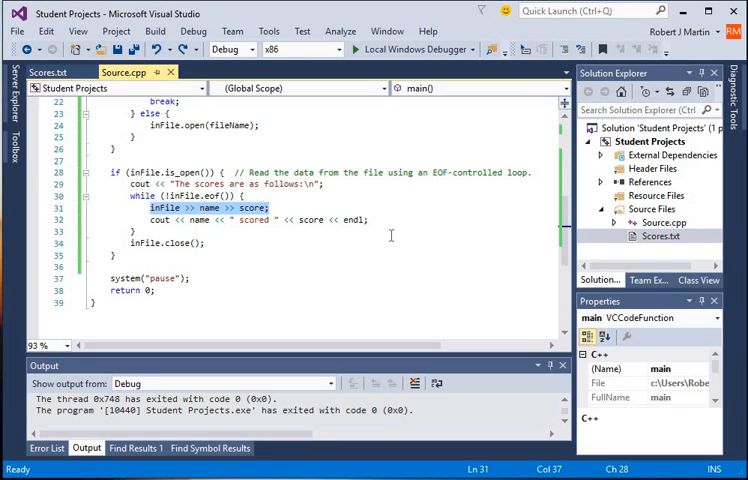
{"action": "key", "text": "Delete"}
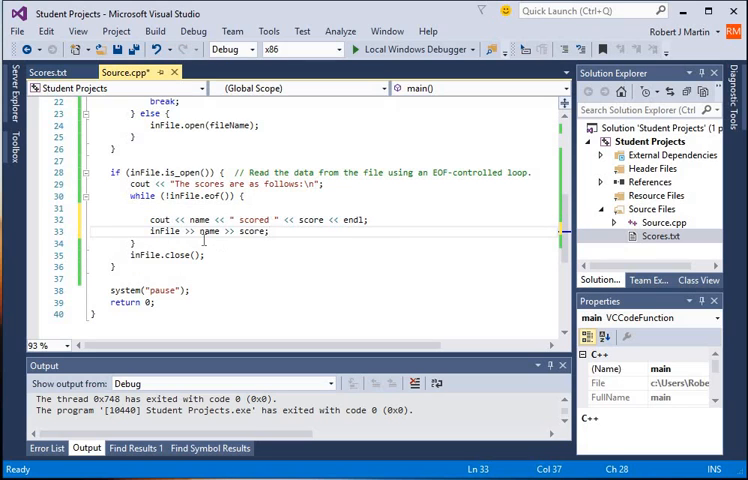
- Delete the blank line above the loop's cout statement and scroll through main's declarations
{"action": "double_click", "coordinate": [164, 231]}
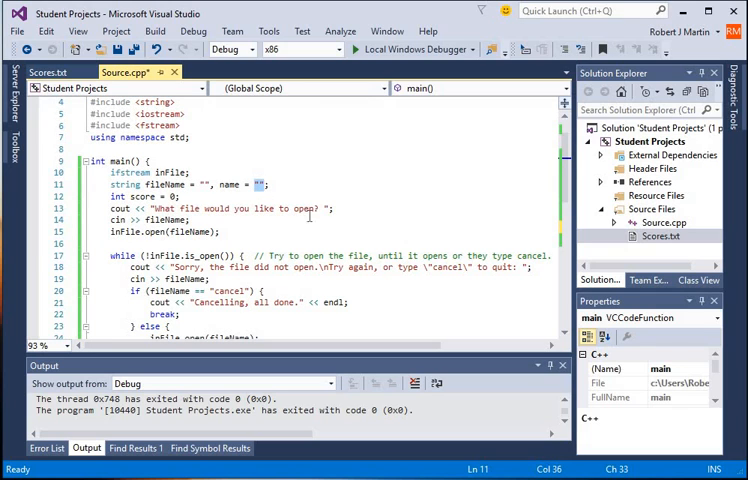
{"action": "scroll", "scroll_direction": "down", "scroll_amount": 3}
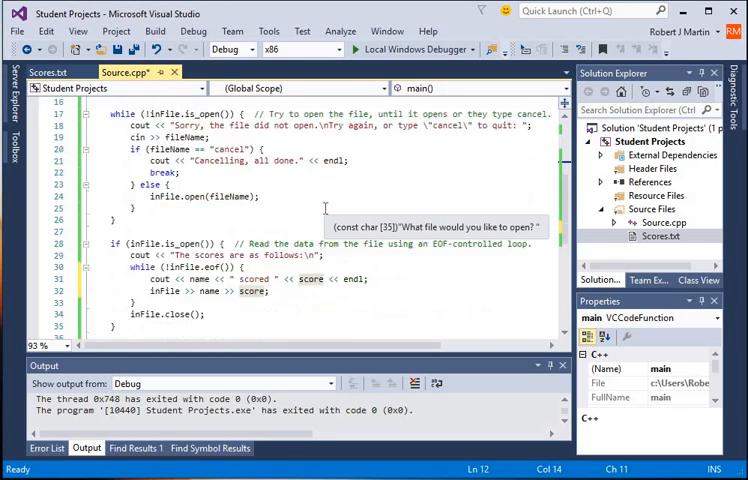
- Scroll Source.cpp down to the EOF loop where name and score are read after printing
{"action": "scroll", "scroll_direction": "down", "scroll_amount": 3}
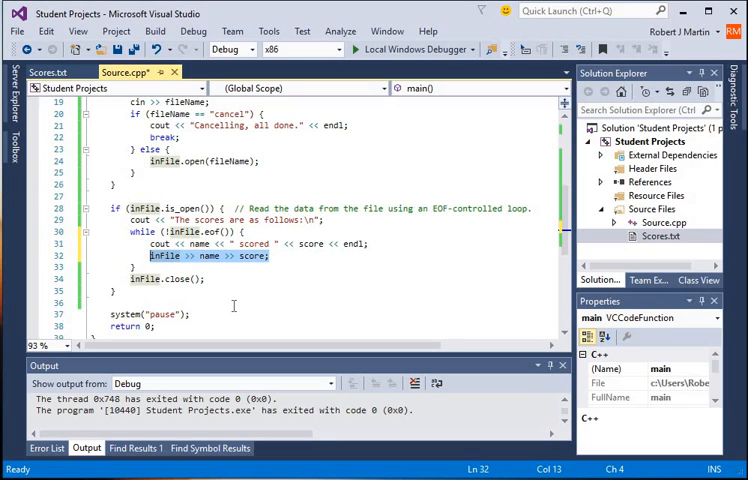
{"action": "mouse_move", "coordinate": [177, 268]}
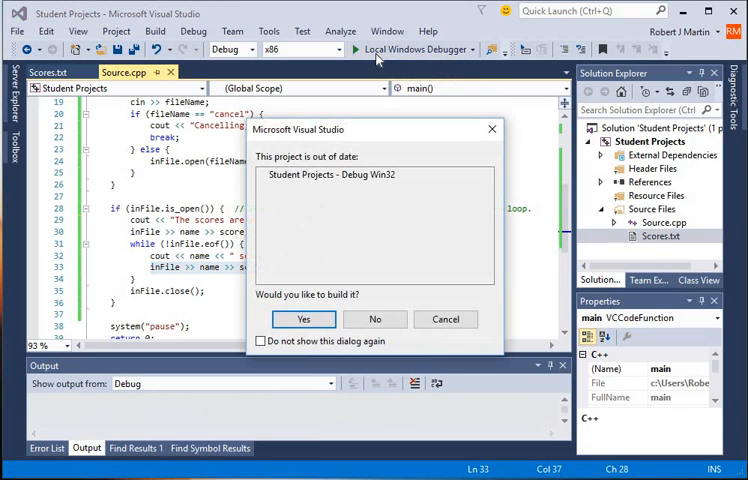
- Rebuild and run the project, entering Scores.txt so Alice, Ben and Terry print once each
{"action": "left_click", "coordinate": [303, 319]}
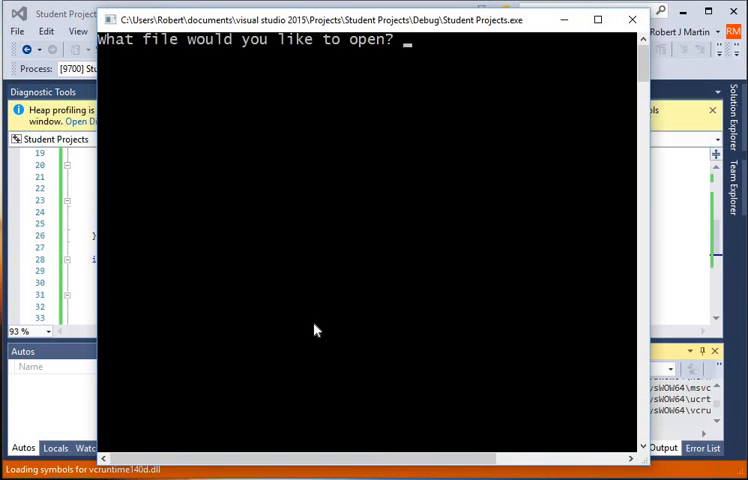
{"action": "type", "text": "Scores.txt"}
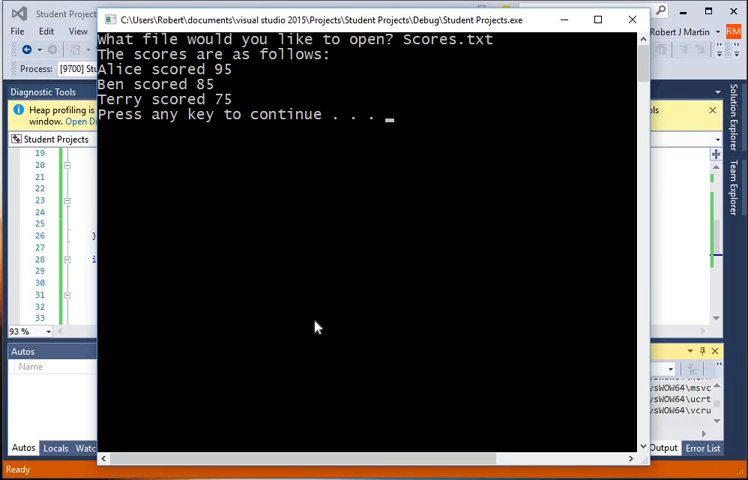
{"action": "mouse_move", "coordinate": [148, 120]}
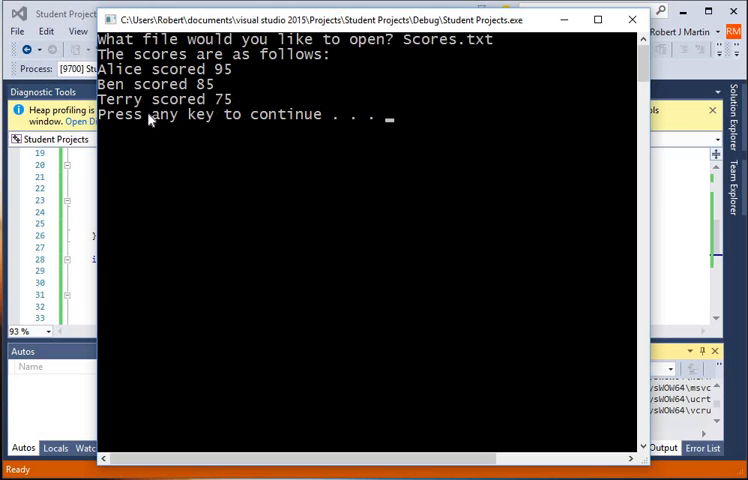
{"action": "mouse_move", "coordinate": [319, 170]}
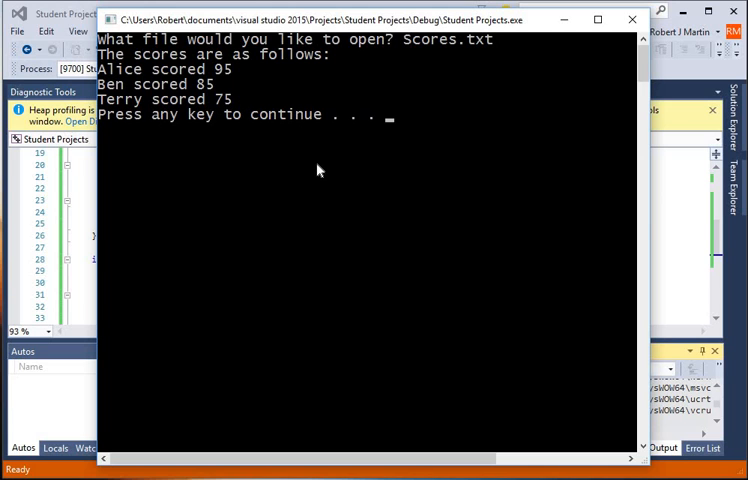